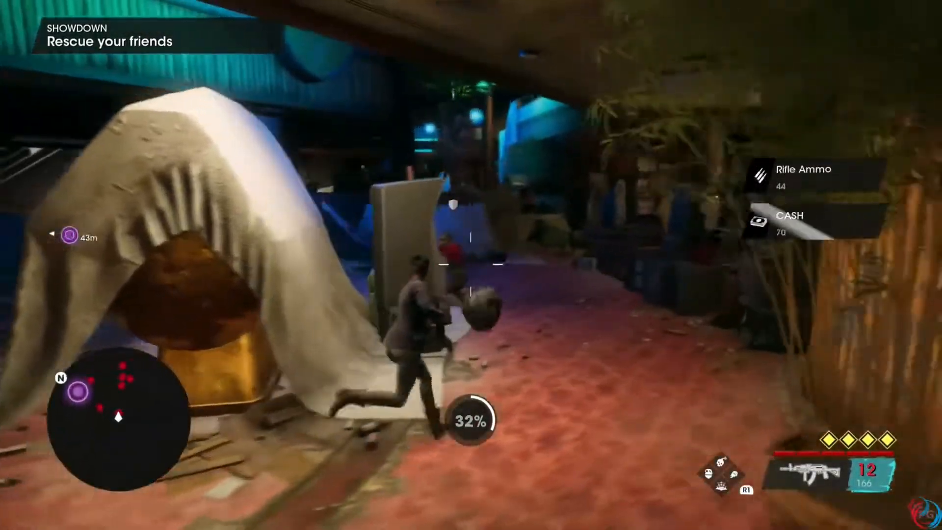
# Extract the Best 2022 Optimization Pack archive onto the desktop via Extract Here.
pyautogui.click(471, 265)
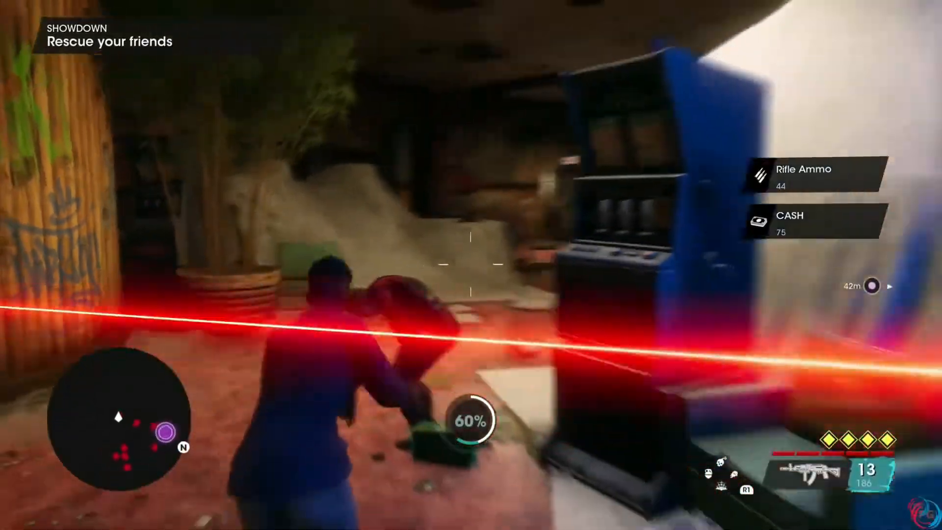
pyautogui.moveTo(471, 264)
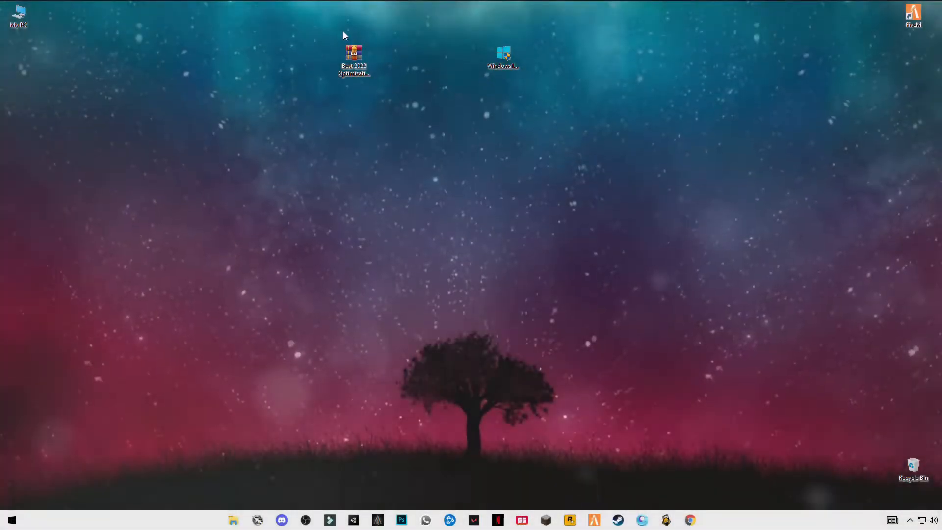
pyautogui.click(354, 56)
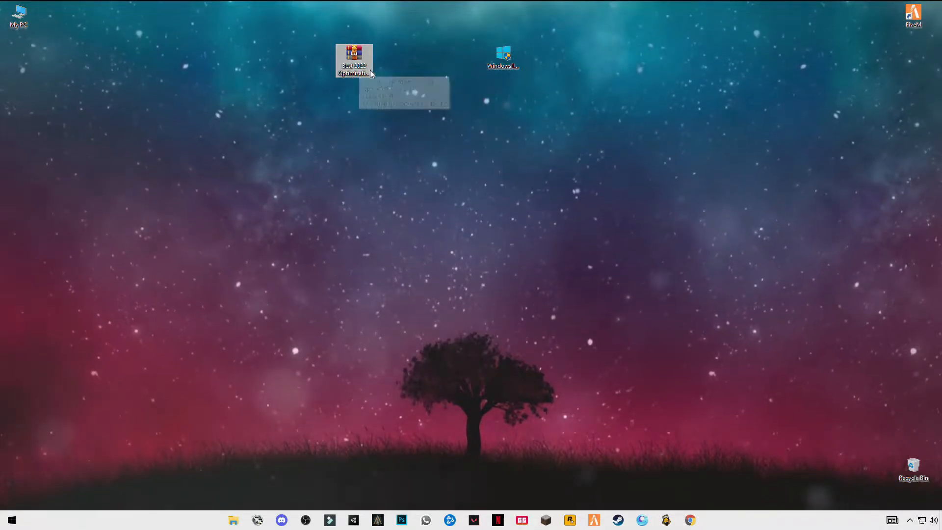
pyautogui.rightClick(353, 60)
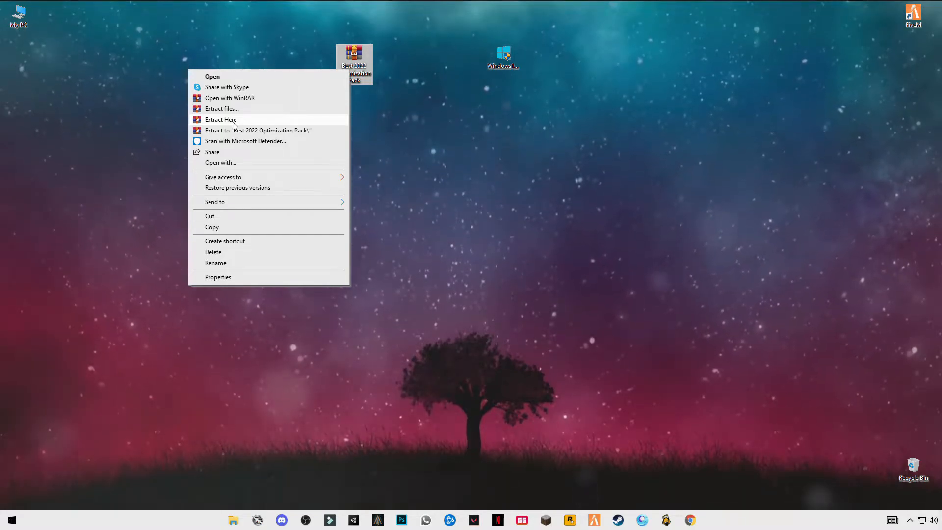
pyautogui.click(69, 138)
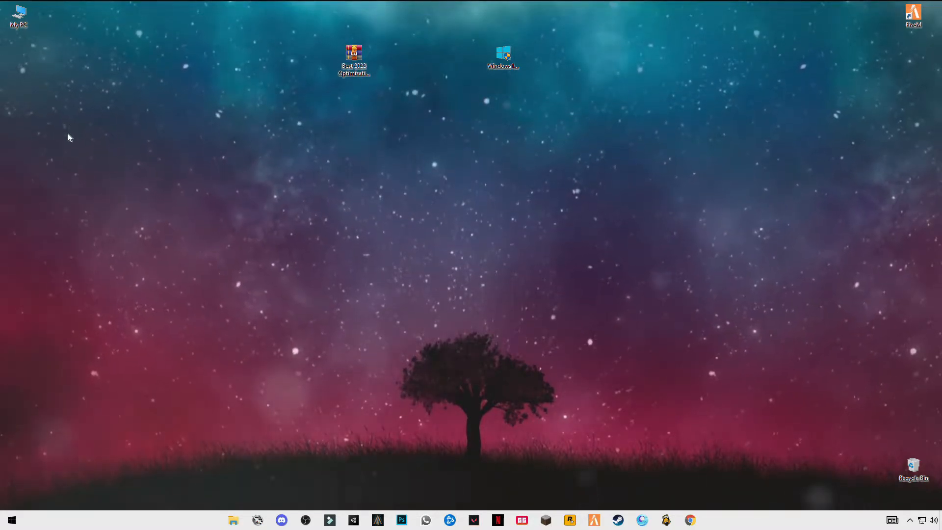
# Merge the CPU Speed Boost registry file from the Rigistry Optimization folder and confirm it.
pyautogui.doubleClick(354, 52)
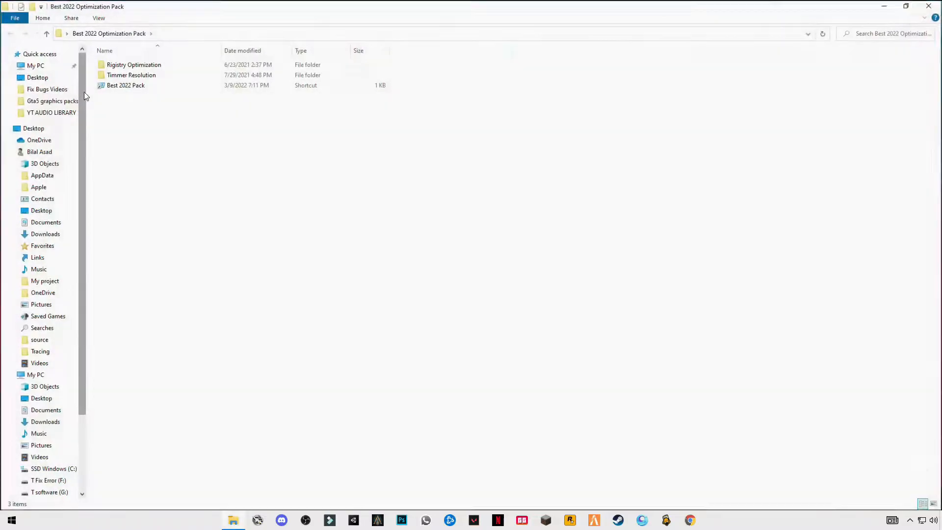
pyautogui.click(134, 65)
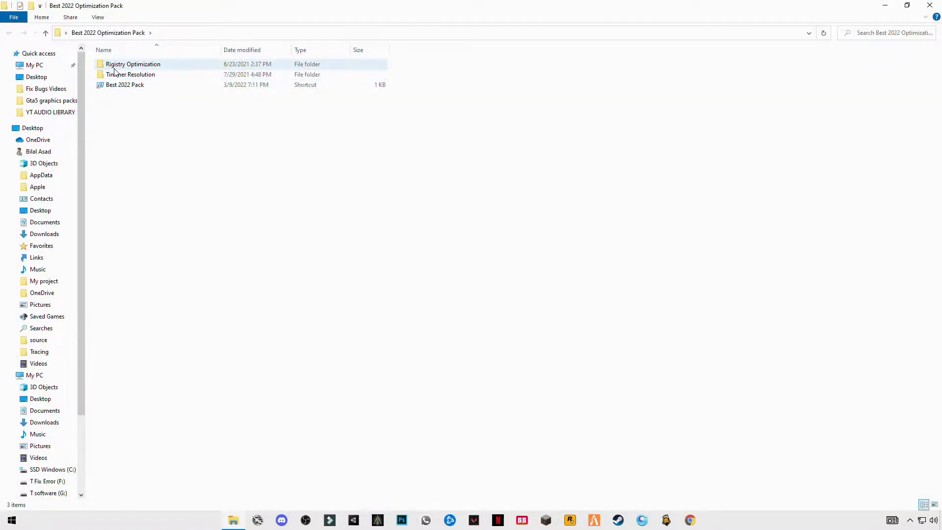
pyautogui.moveTo(132, 64)
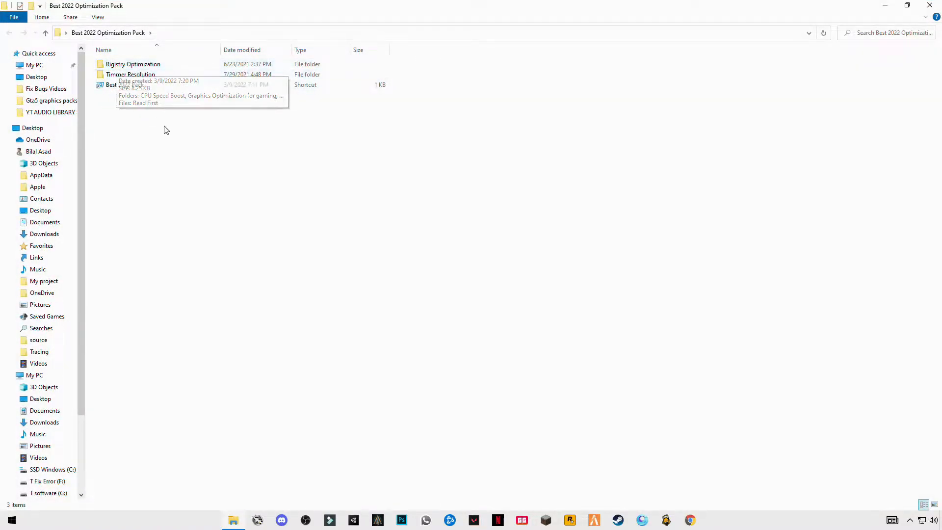
pyautogui.doubleClick(132, 64)
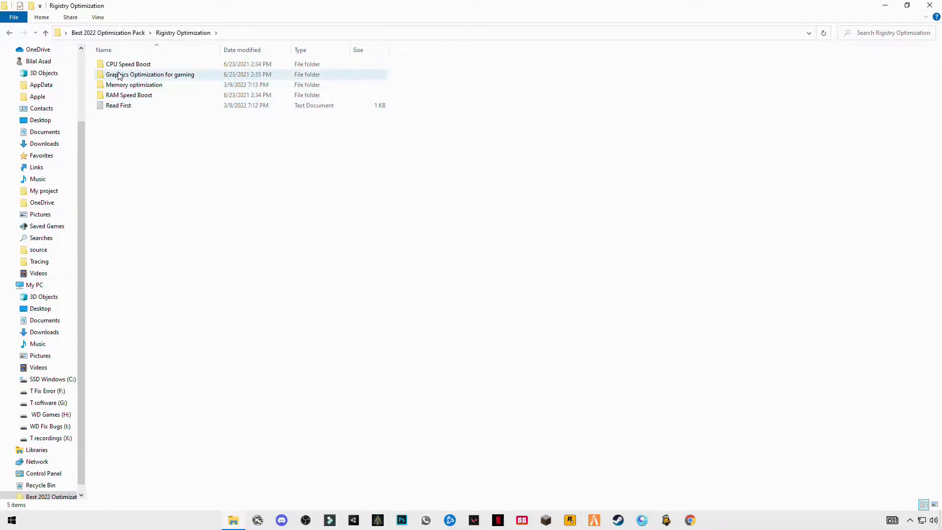
pyautogui.moveTo(127, 64)
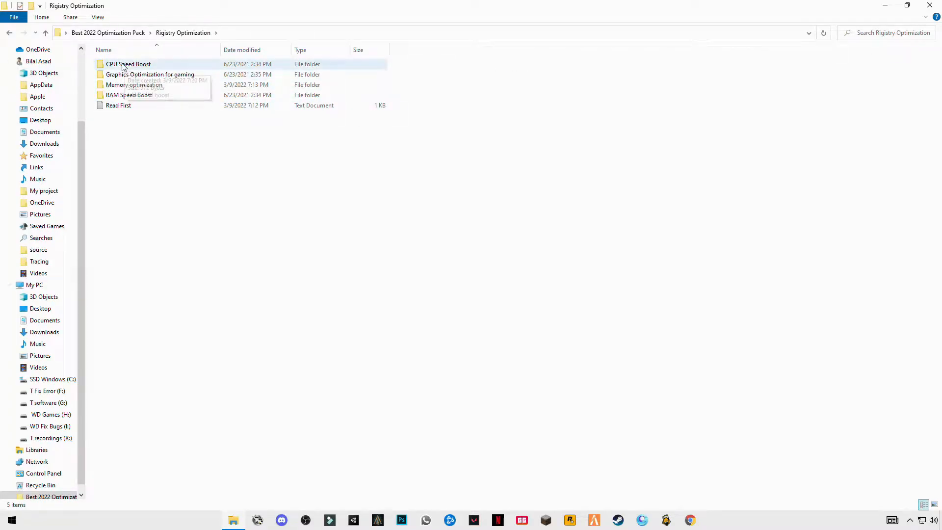
pyautogui.doubleClick(129, 63)
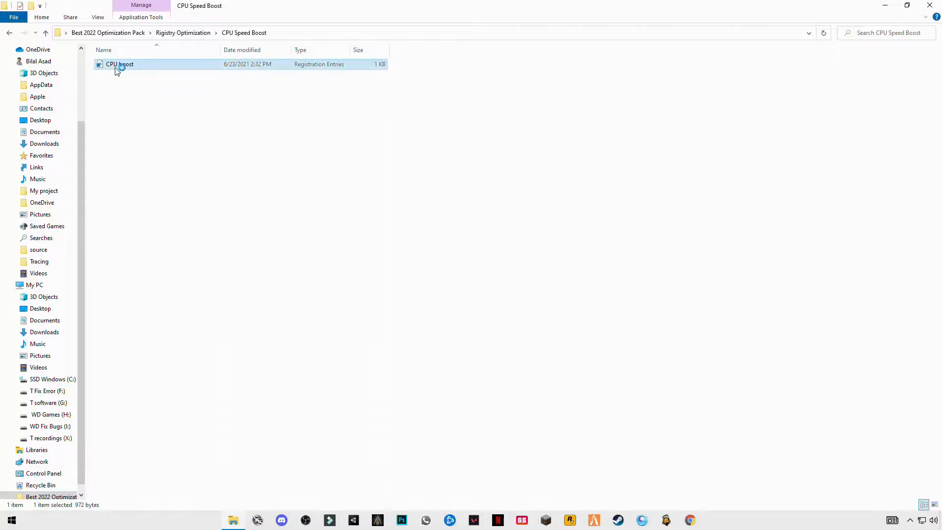
pyautogui.doubleClick(119, 65)
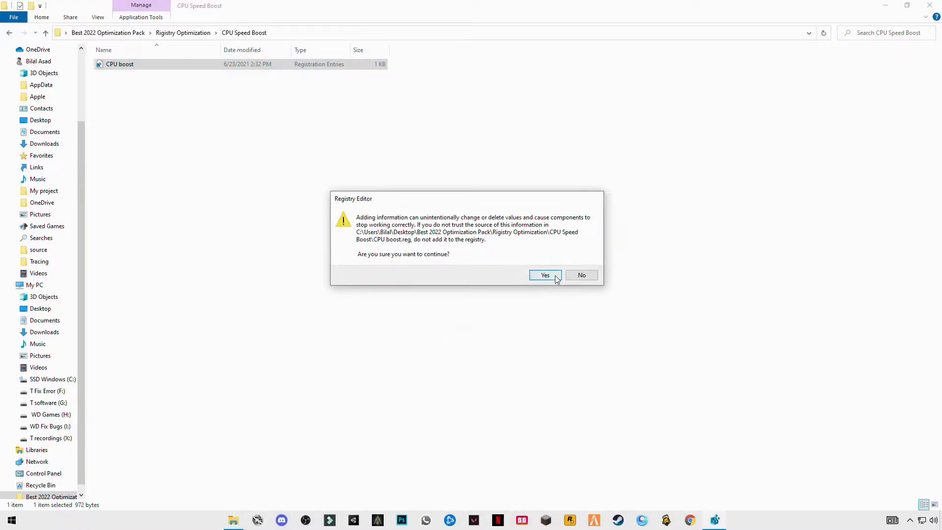
pyautogui.click(545, 275)
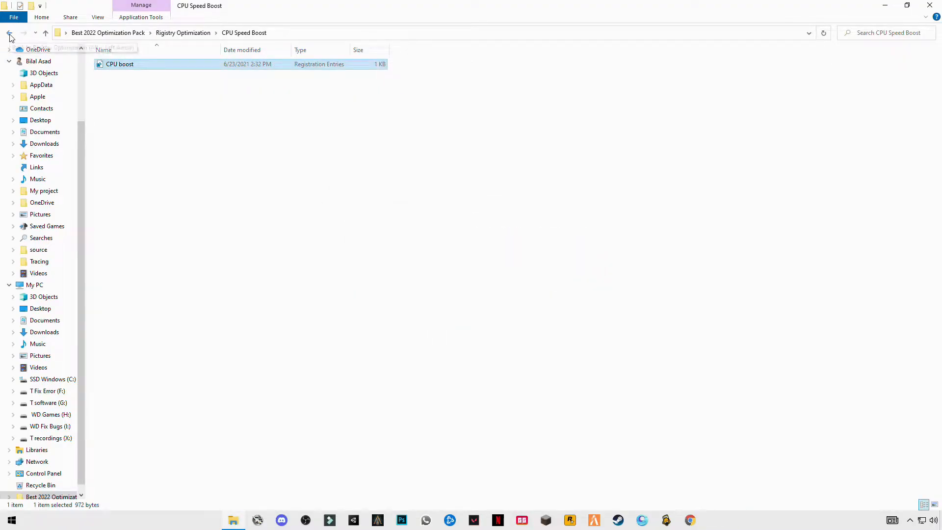
pyautogui.click(9, 32)
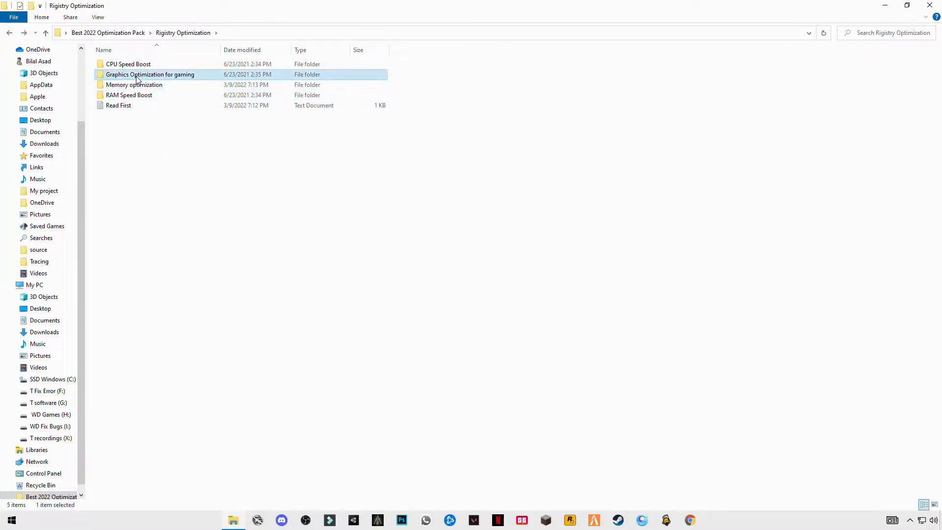
# Merge the Graphics Optimize, memory optimize and RAM boost registry files, then go back to the pack folder.
pyautogui.doubleClick(150, 74)
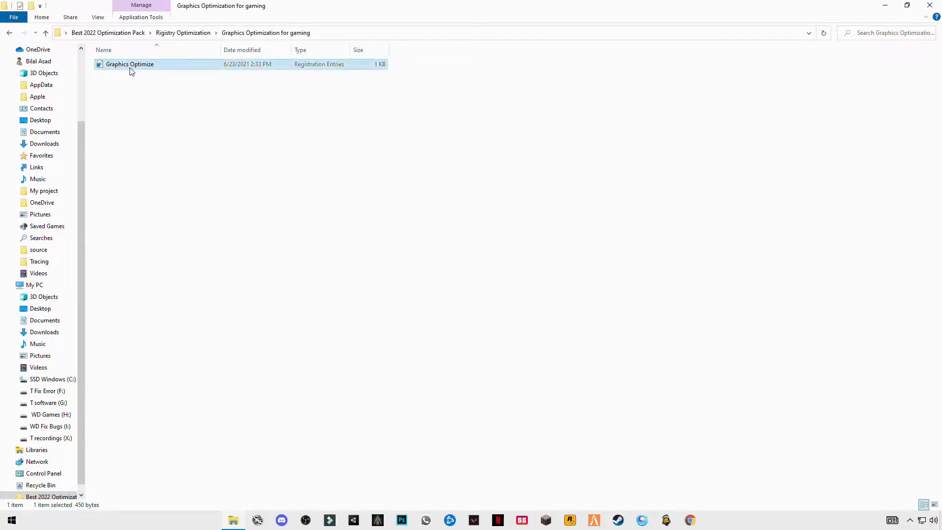
pyautogui.doubleClick(130, 64)
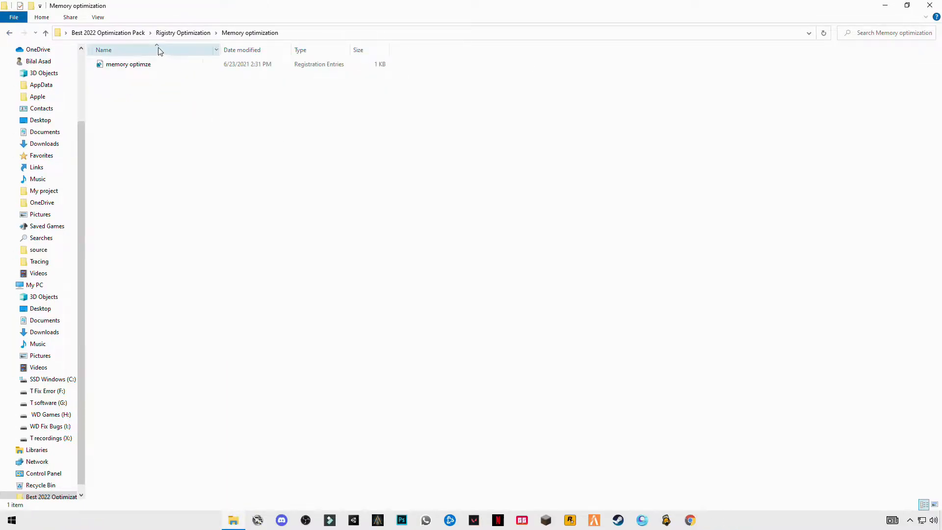
pyautogui.doubleClick(128, 64)
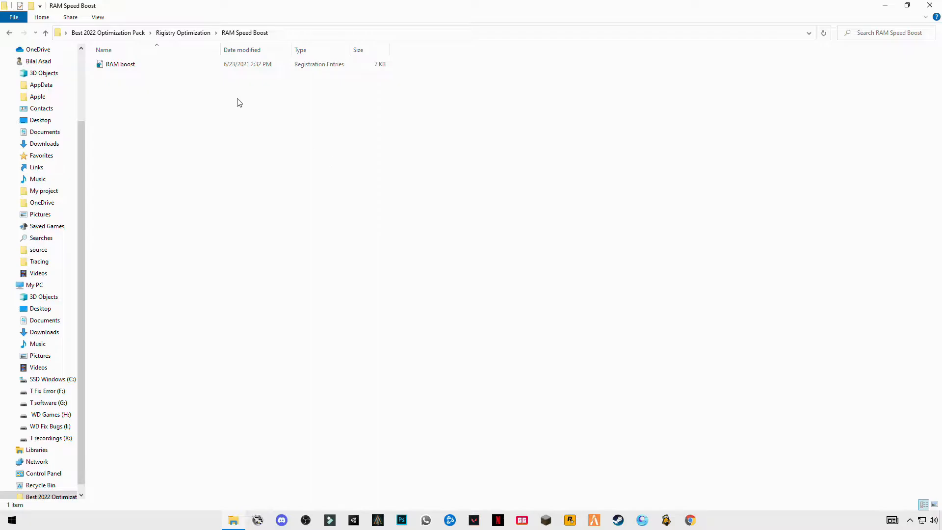
pyautogui.doubleClick(120, 65)
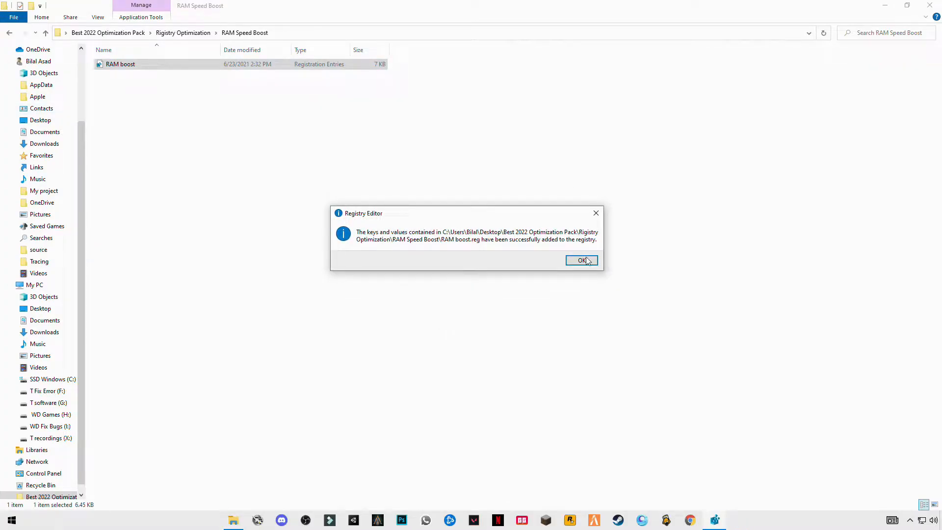
pyautogui.click(581, 260)
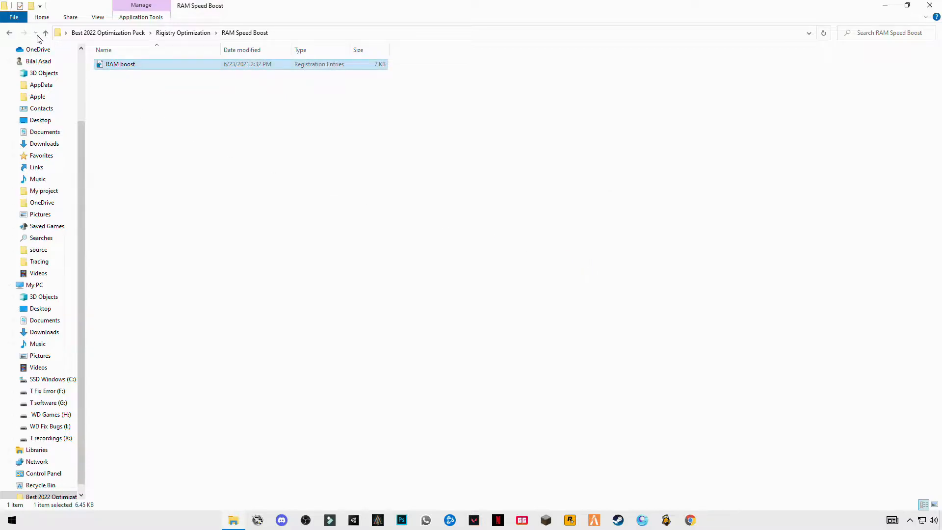
pyautogui.click(45, 33)
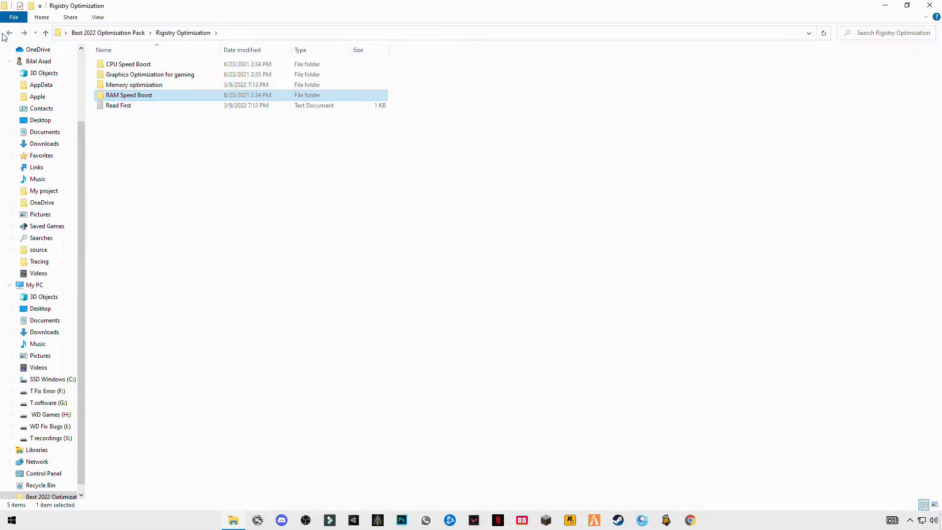
pyautogui.click(45, 32)
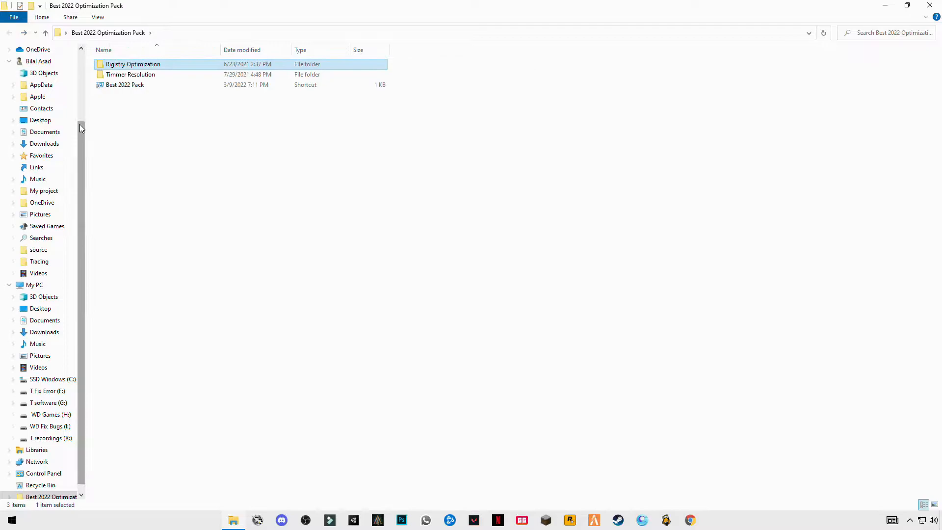
# Copy the three bcdedit commands from the Timmer Resolution notes and bring up Start search.
pyautogui.doubleClick(131, 73)
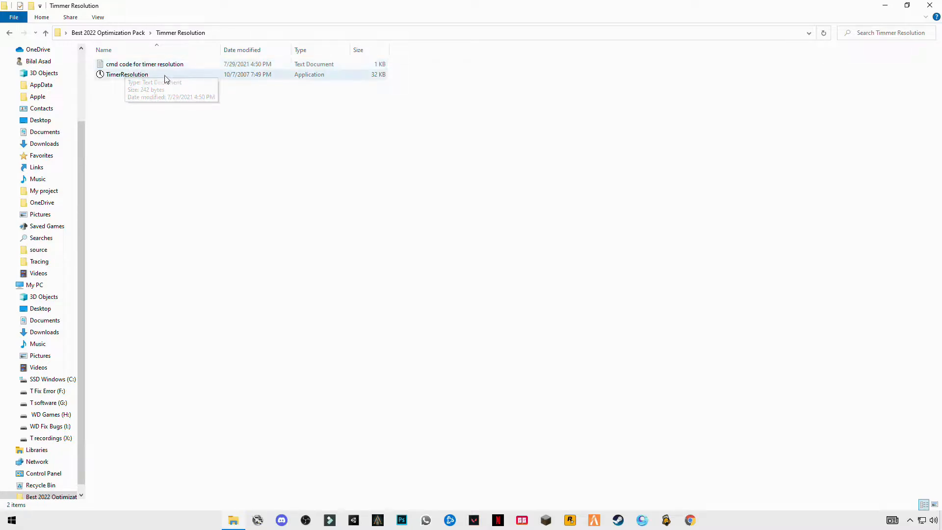
pyautogui.doubleClick(145, 64)
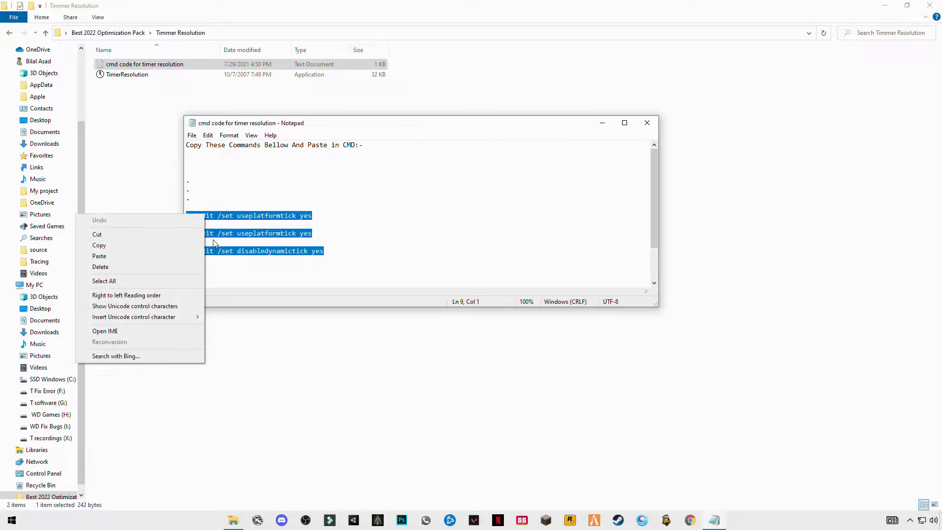
pyautogui.click(98, 245)
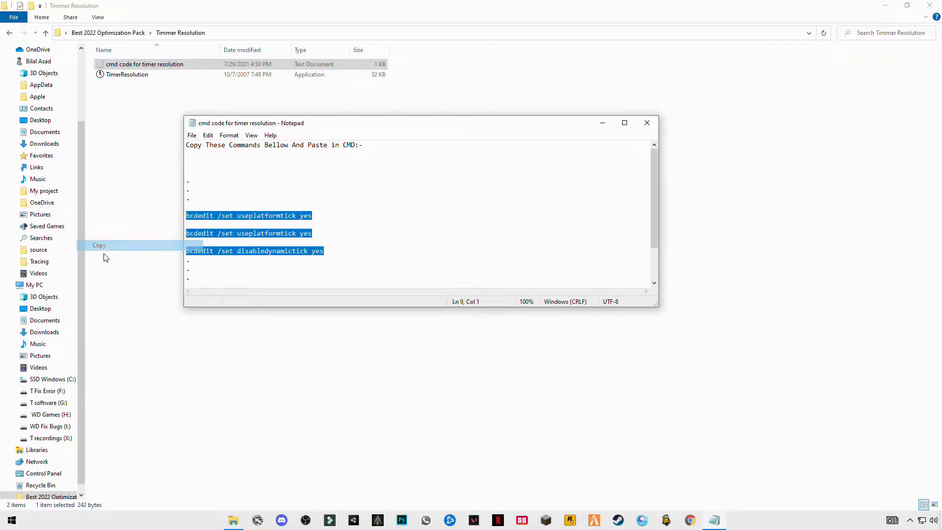
pyautogui.click(11, 520)
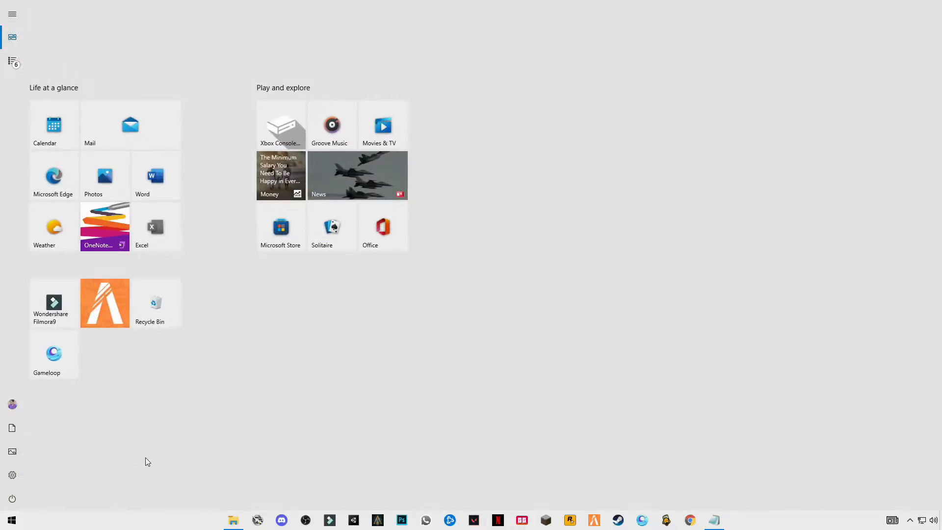
# Launch Command Prompt as administrator from a 'cmd' search and run the bcdedit commands.
pyautogui.write('cmd')
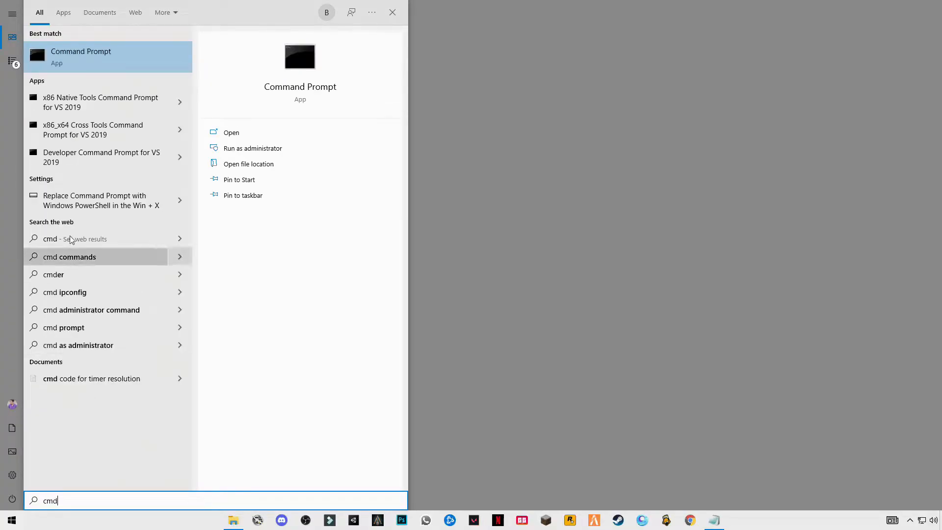
pyautogui.rightClick(81, 53)
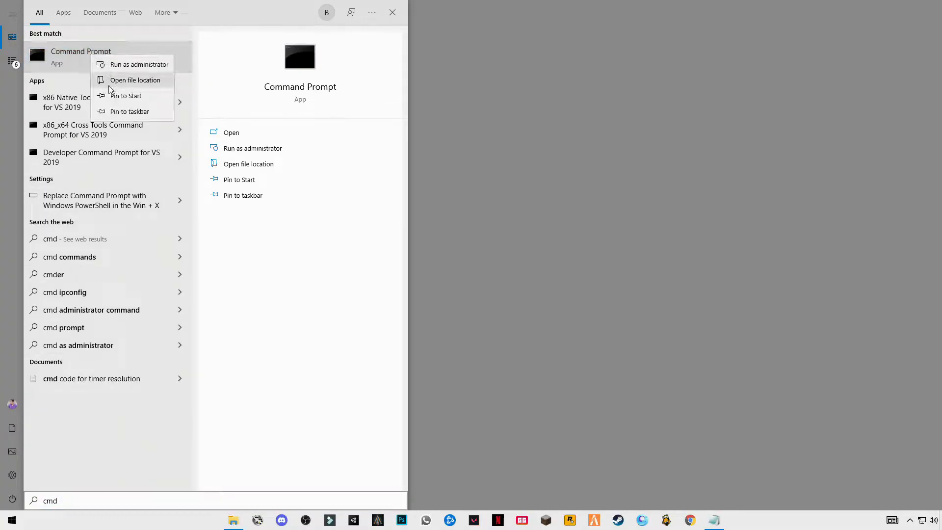
pyautogui.click(371, 297)
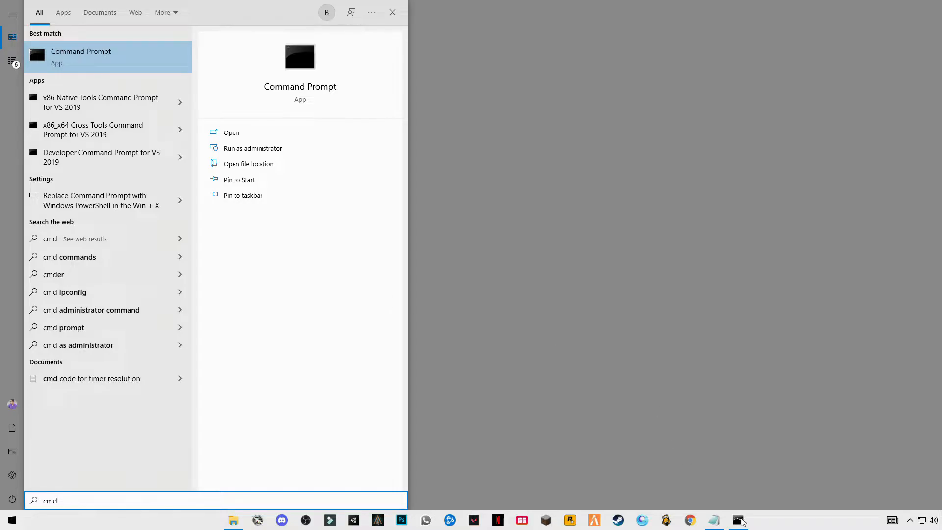
pyautogui.click(251, 148)
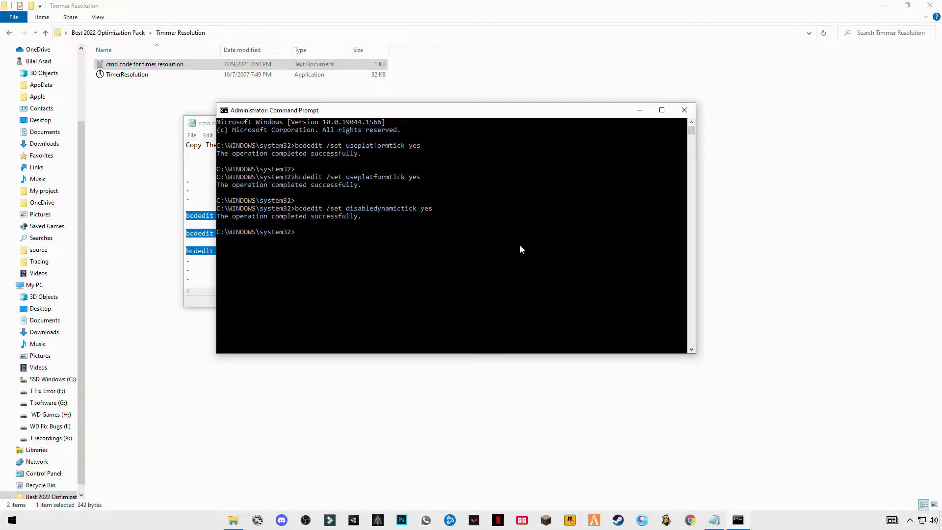
pyautogui.moveTo(671, 109)
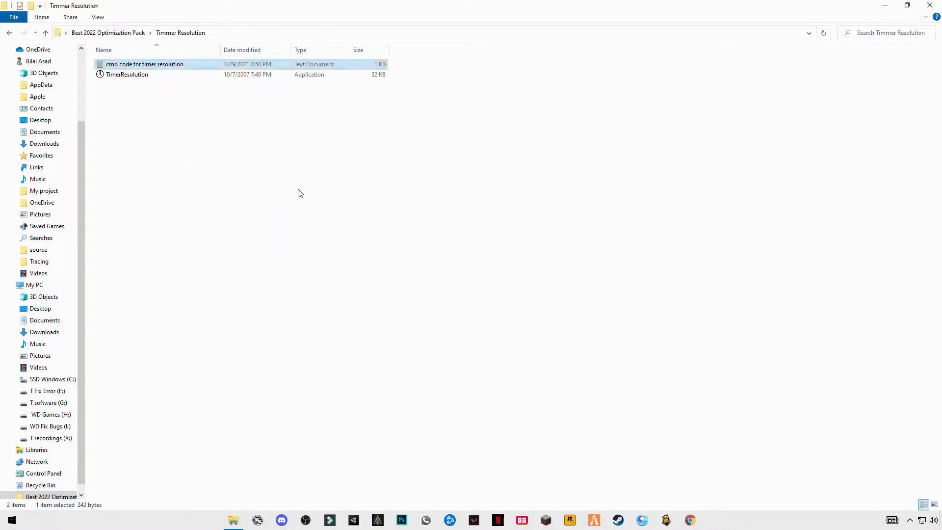
# Launch TimerResolution.exe and set the current resolution to the 0.500 ms maximum.
pyautogui.click(300, 194)
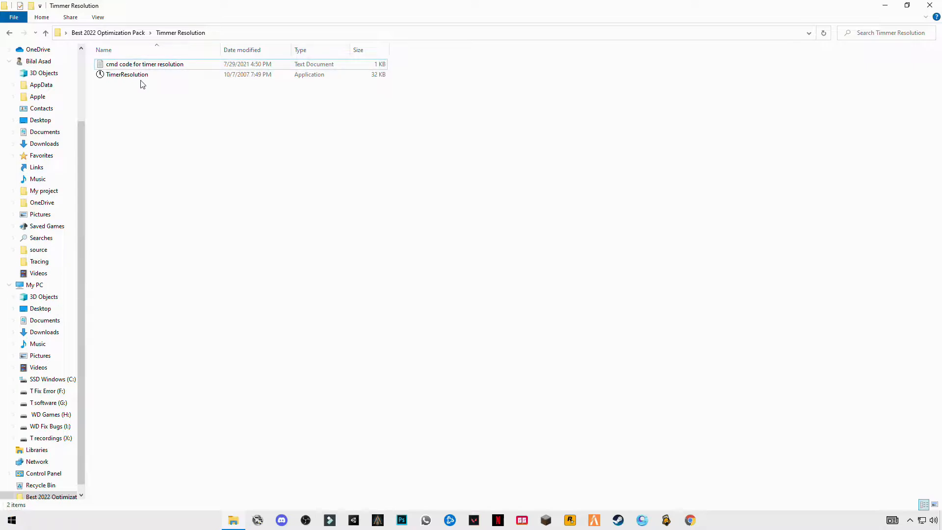
pyautogui.click(127, 73)
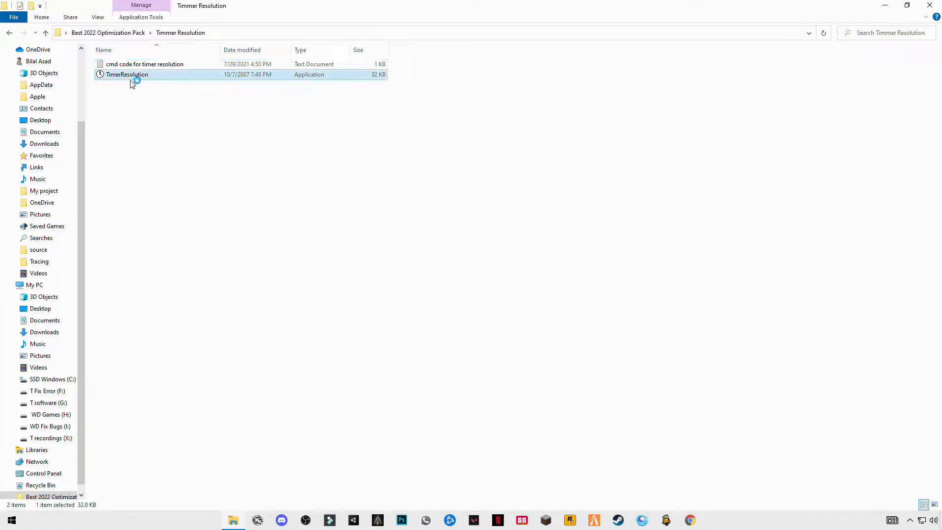
pyautogui.doubleClick(127, 73)
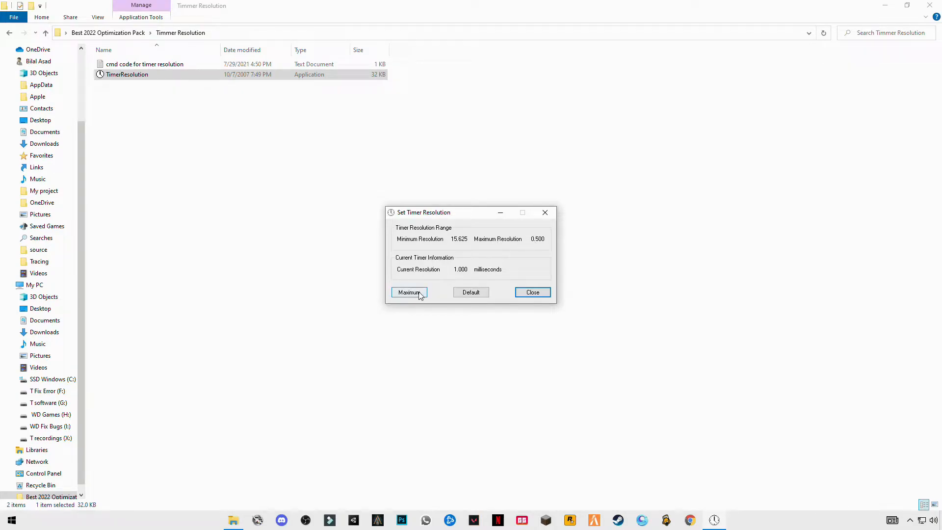
pyautogui.moveTo(486, 272)
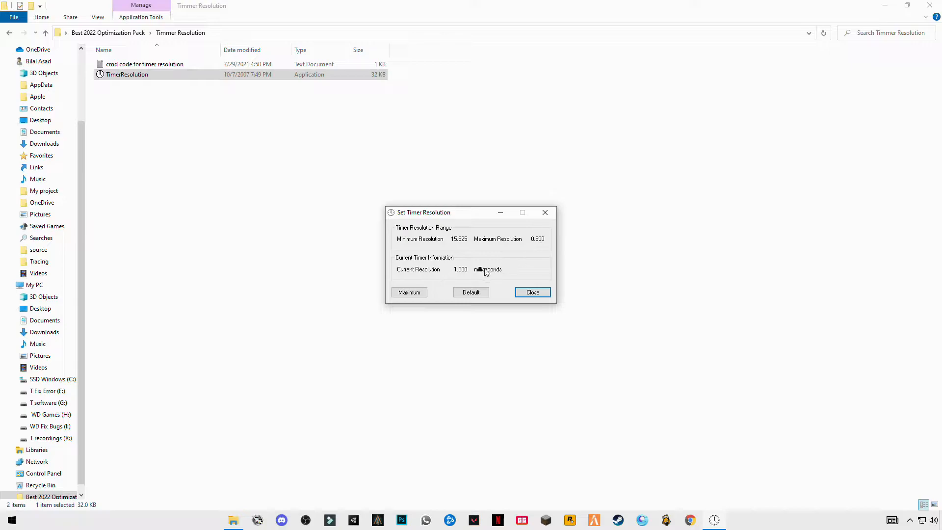
pyautogui.click(409, 292)
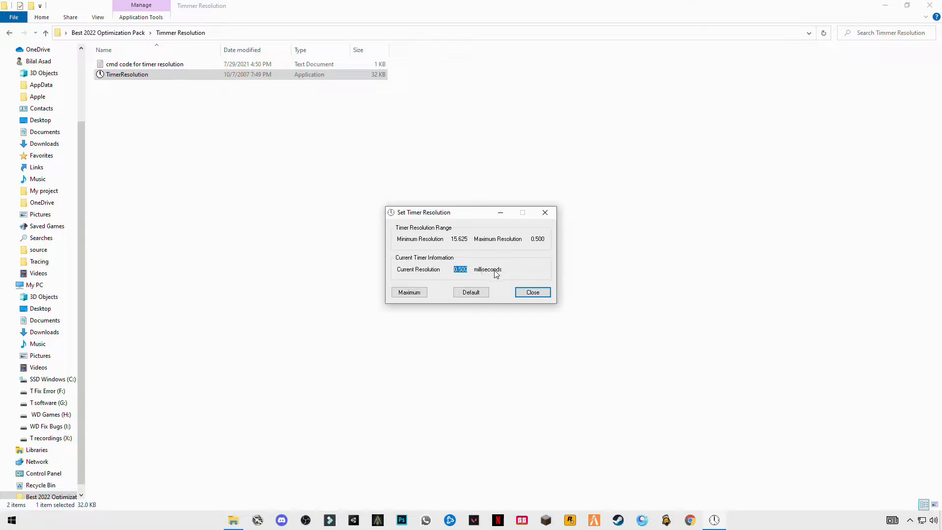
pyautogui.moveTo(473, 274)
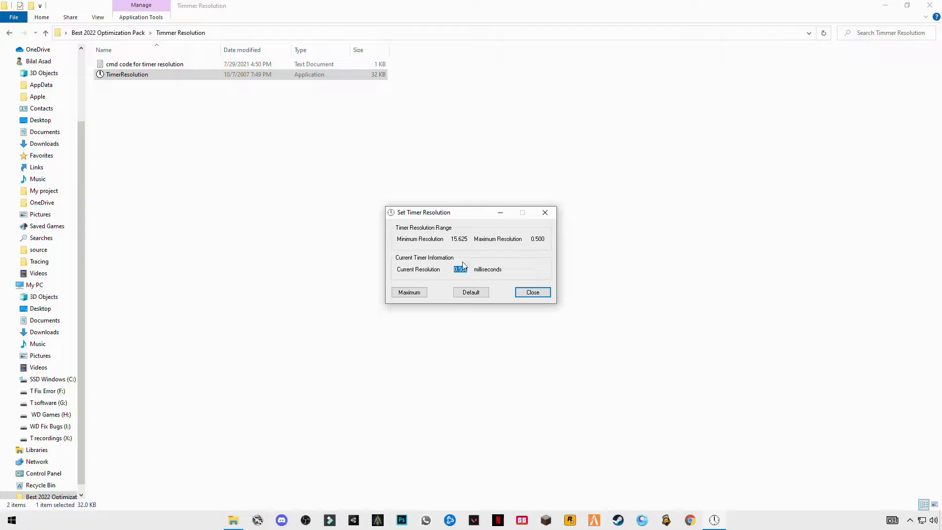
pyautogui.click(409, 293)
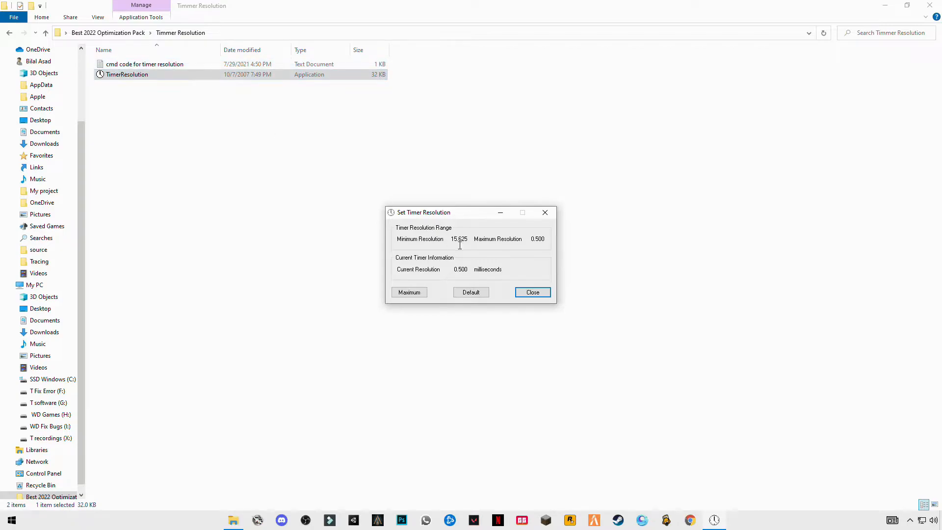
pyautogui.moveTo(132, 413)
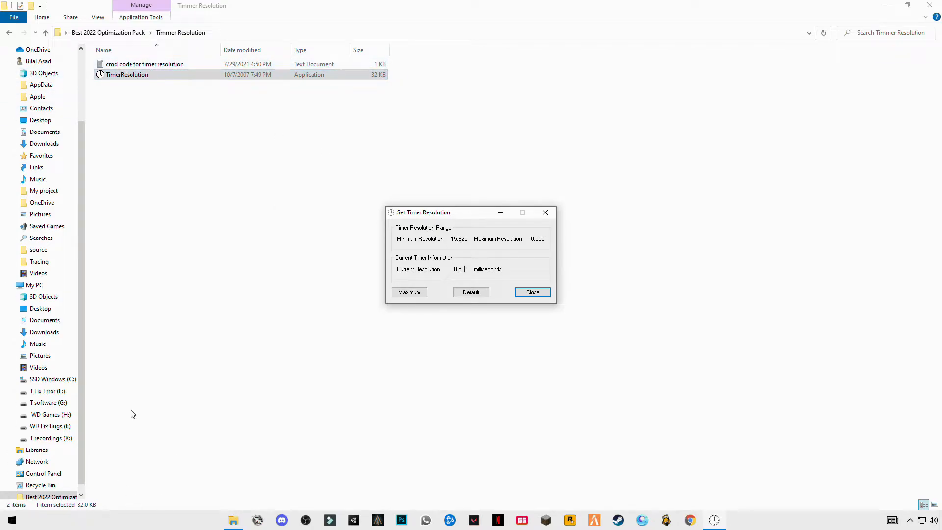
pyautogui.moveTo(198, 467)
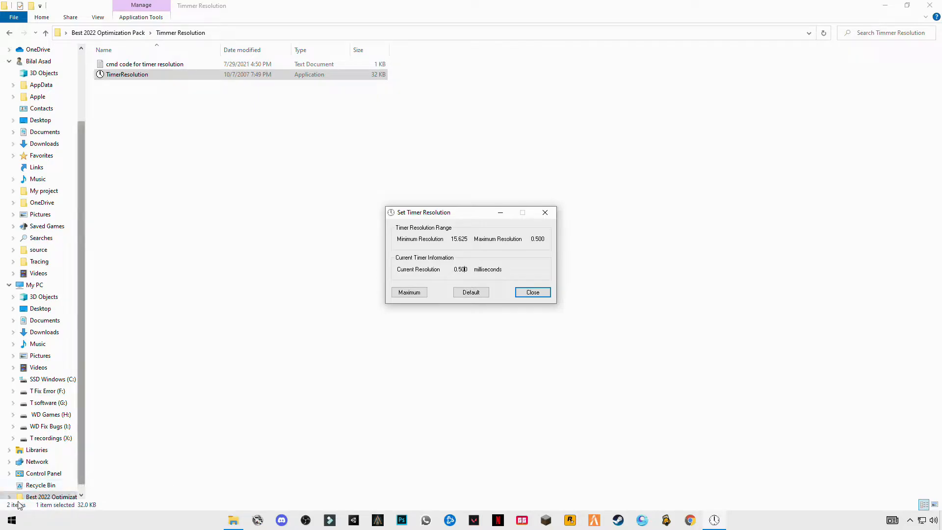
pyautogui.moveTo(444, 298)
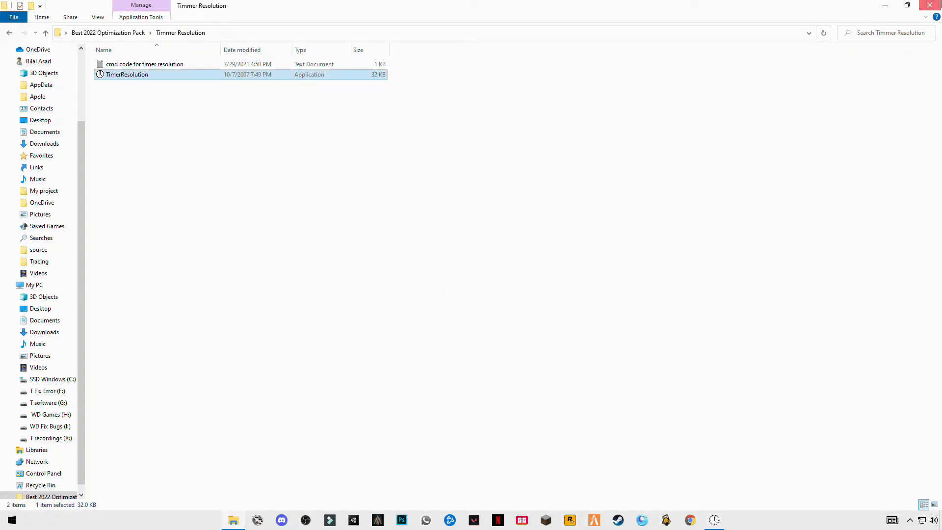
# Rename the pack folder's shortcut to 'run' and open it to get the Run box.
pyautogui.click(932, 6)
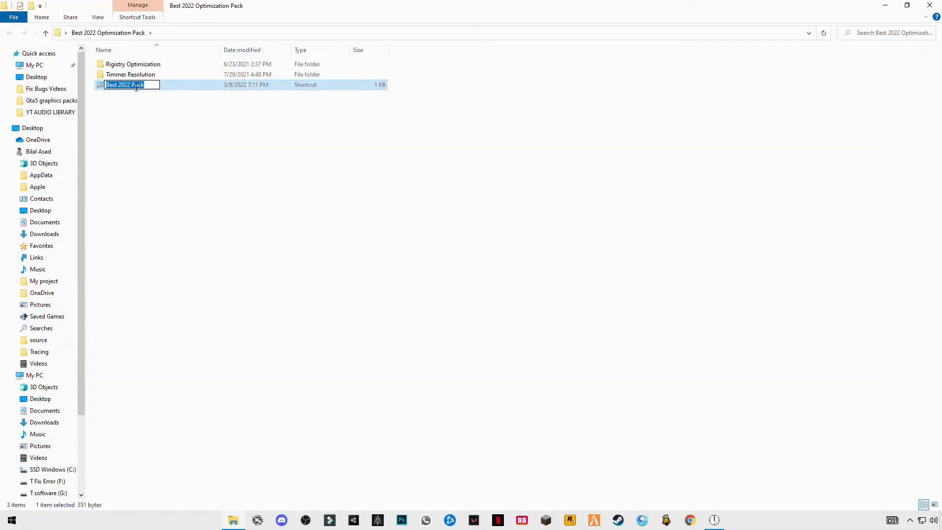
pyautogui.write('run')
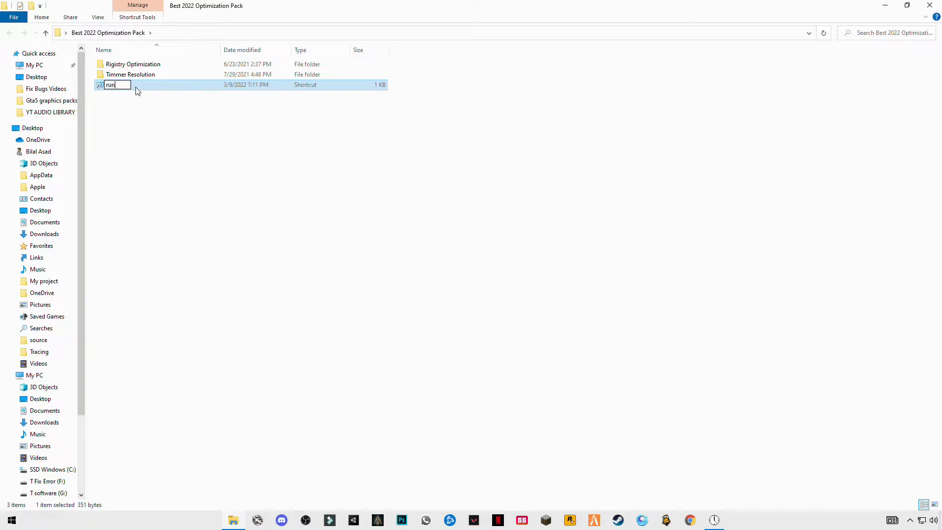
pyautogui.press('Return')
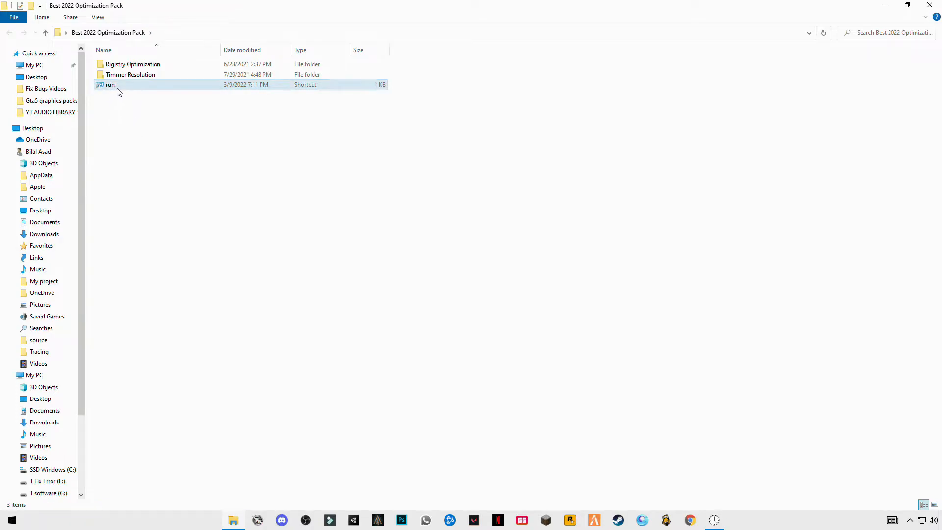
pyautogui.doubleClick(111, 84)
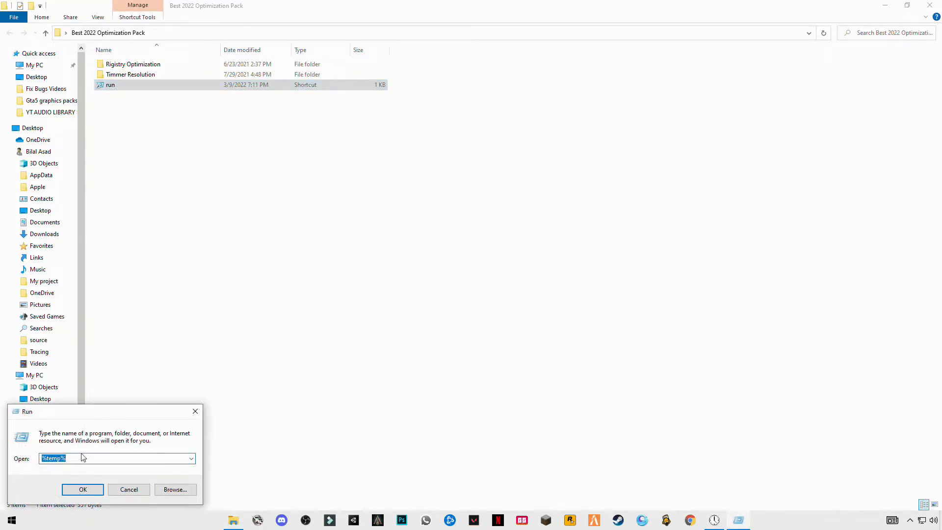
# Delete everything in the %temp% folder, skipping all files still in use.
pyautogui.click(60, 458)
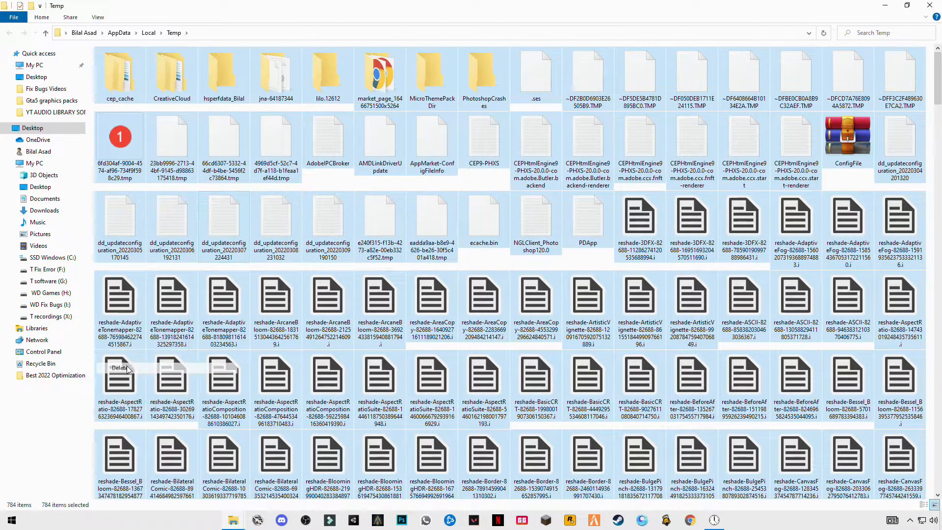
pyautogui.click(119, 368)
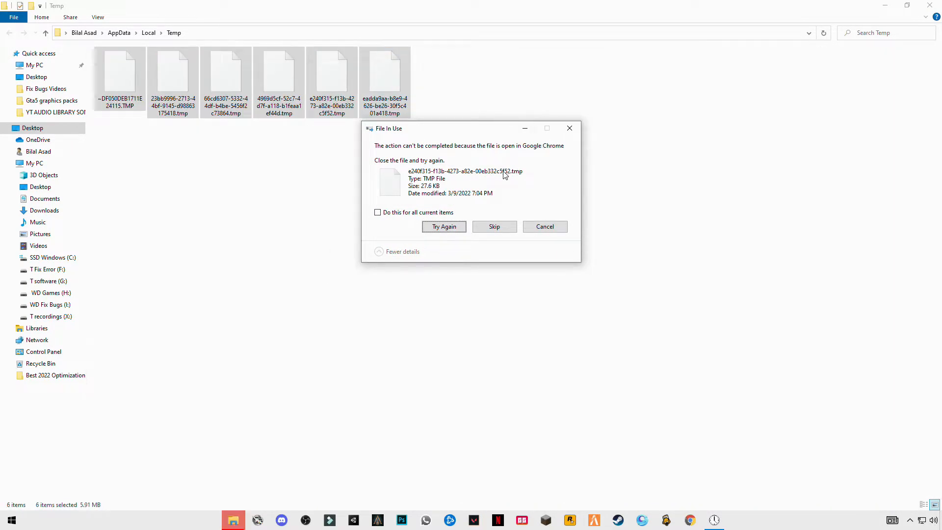
pyautogui.click(377, 212)
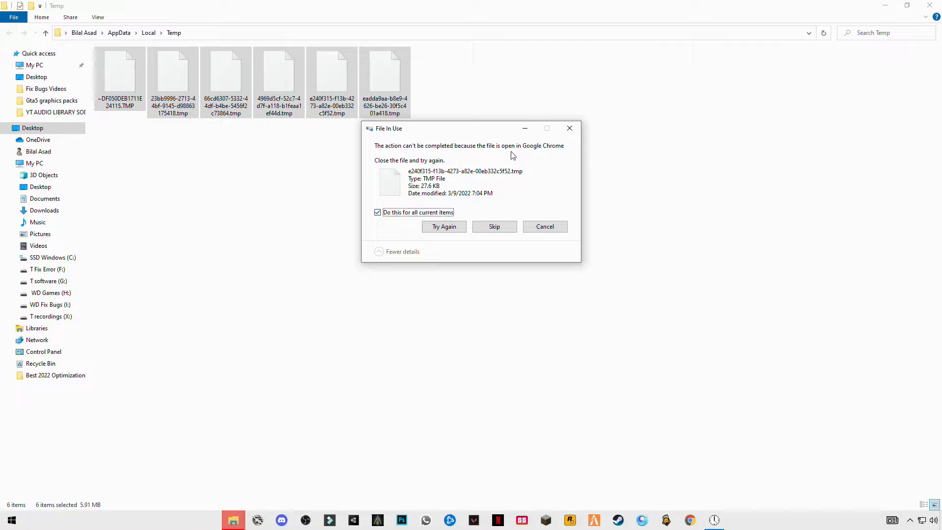
pyautogui.click(545, 226)
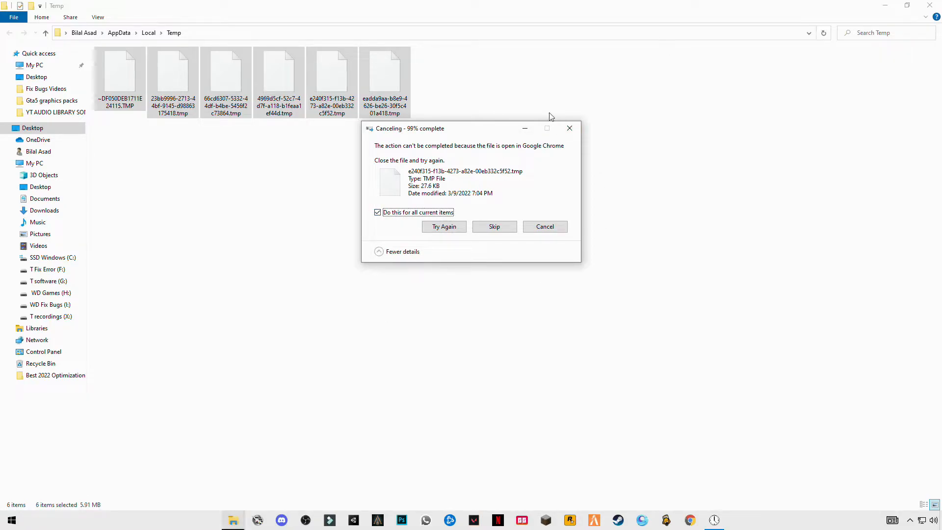
pyautogui.click(493, 227)
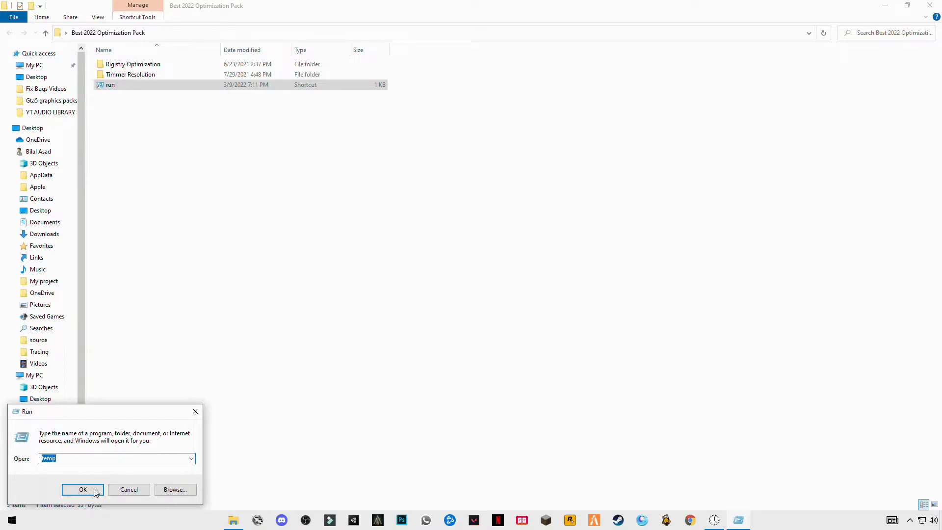
# Delete the C:\Windows\Temp files with admin permission, skipping the two in-use files.
pyautogui.click(83, 488)
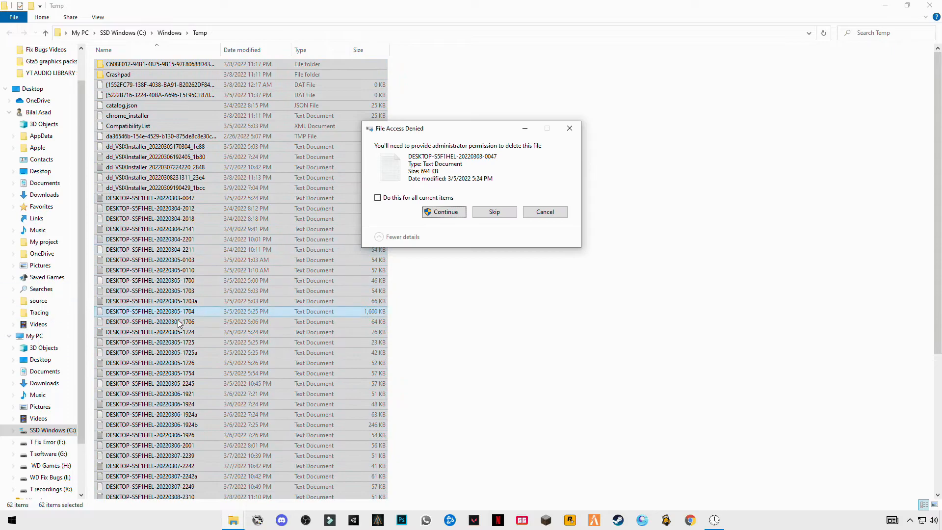
pyautogui.click(444, 211)
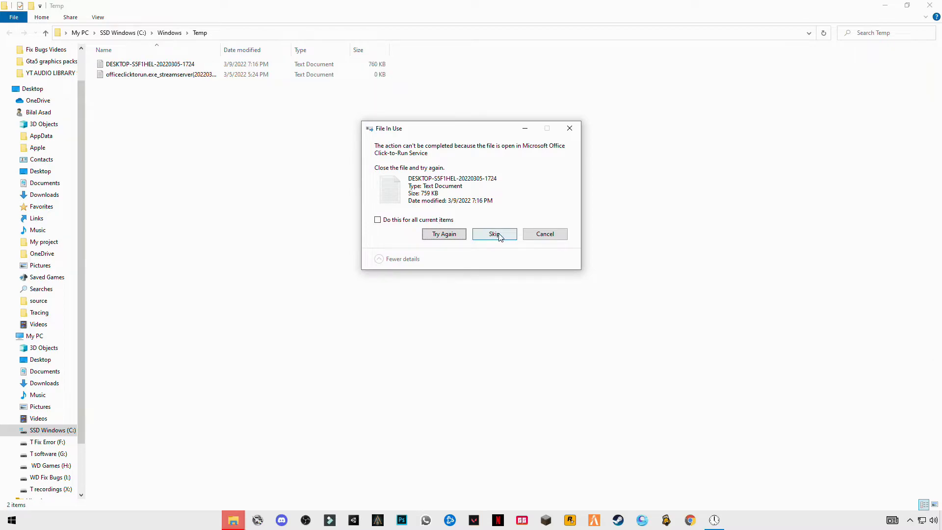
pyautogui.click(493, 233)
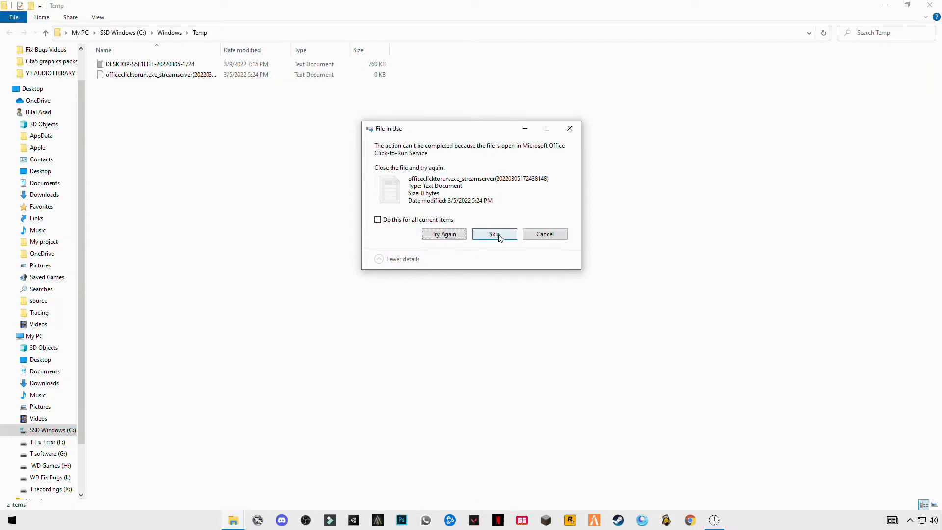
pyautogui.click(493, 234)
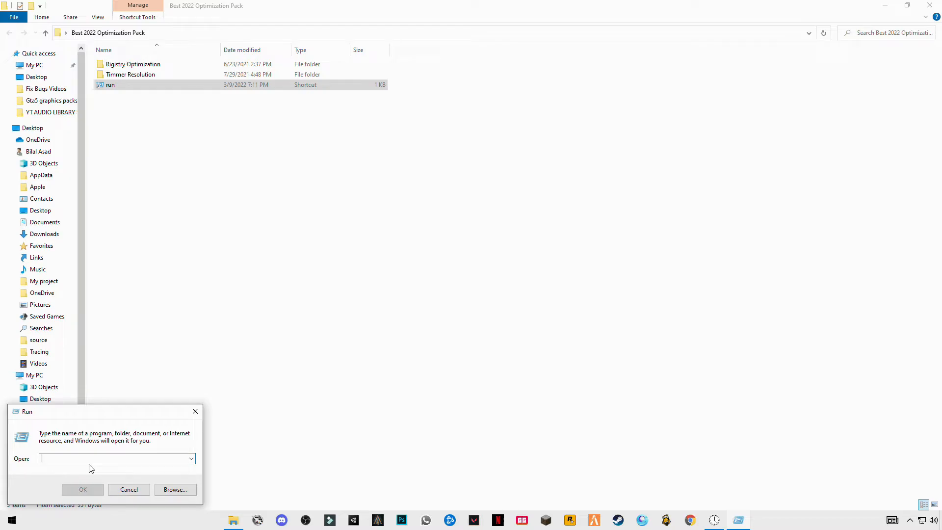
# Open the Prefetch folder from Run and delete all of its files.
pyautogui.write('prefe')
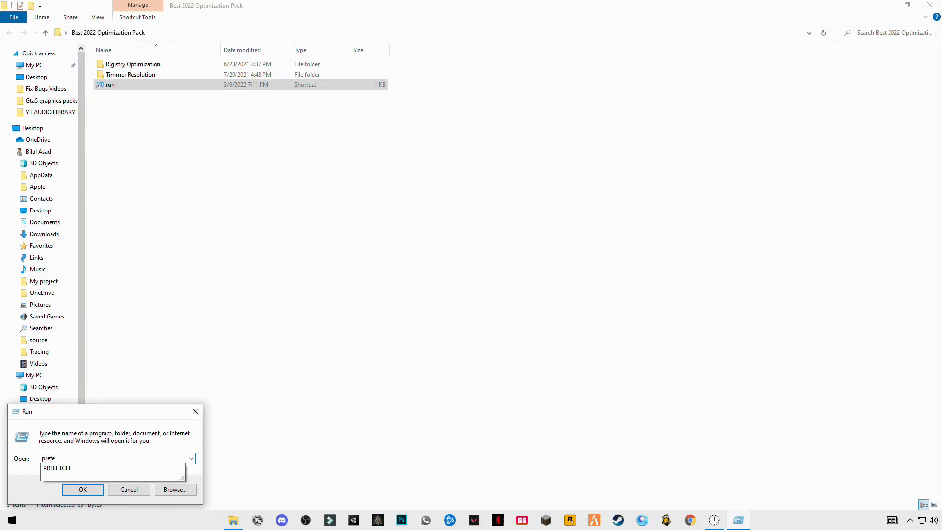
pyautogui.click(83, 489)
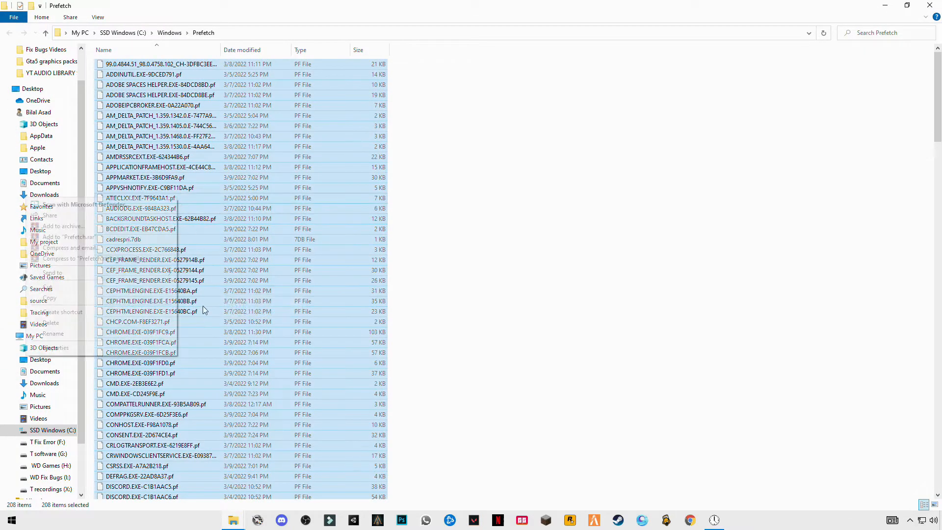
pyautogui.click(598, 227)
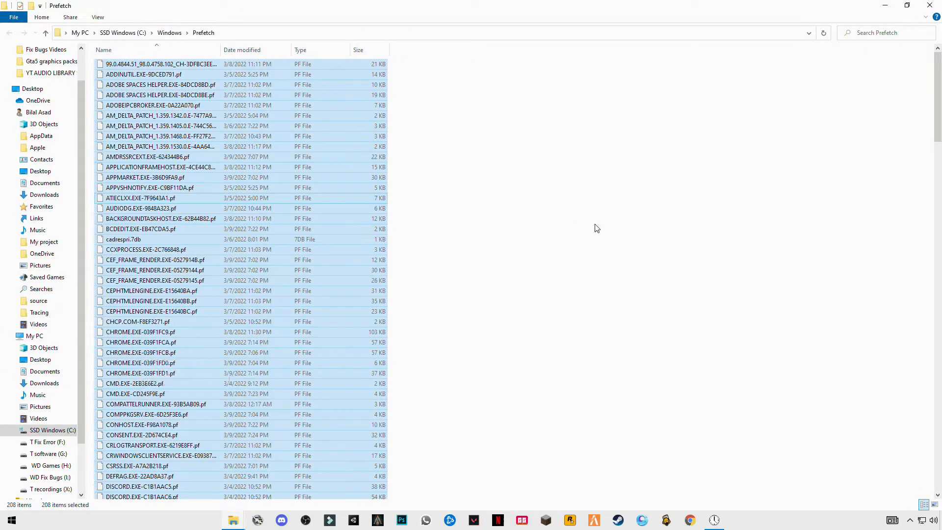
pyautogui.press('Delete')
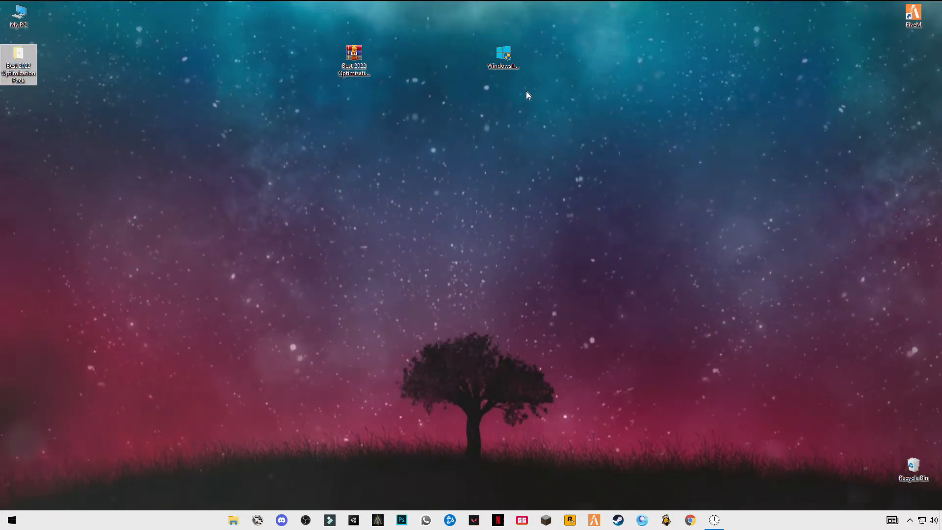
pyautogui.moveTo(503, 57)
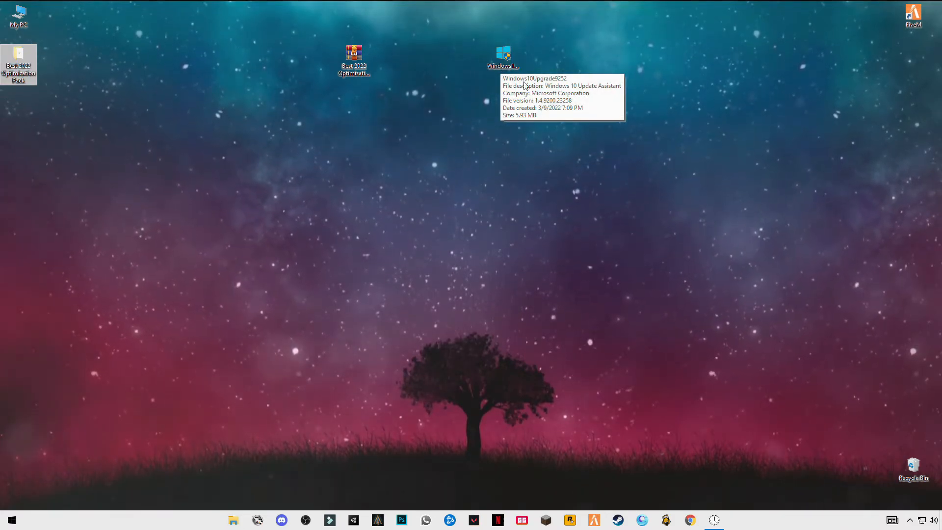
pyautogui.moveTo(534, 37)
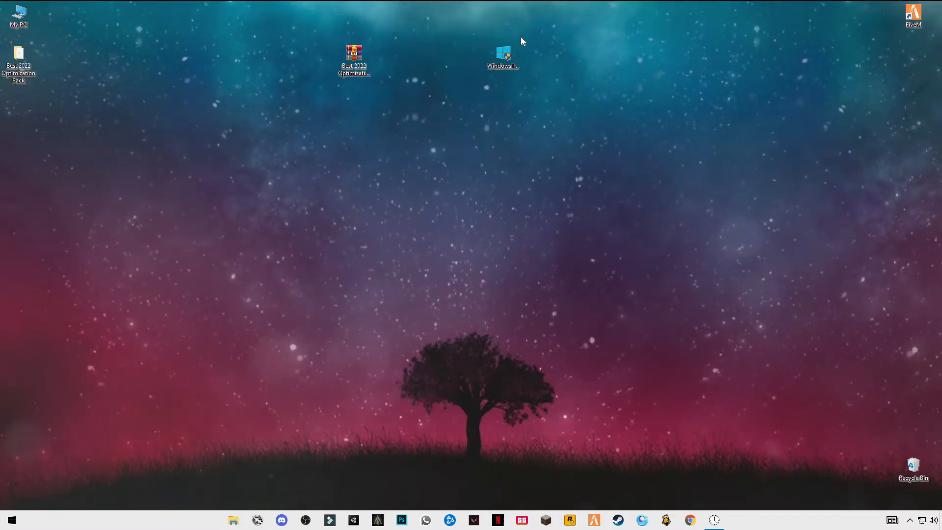
# Launch the Windows10Upgrade assistant from the desktop to check for updates.
pyautogui.click(503, 57)
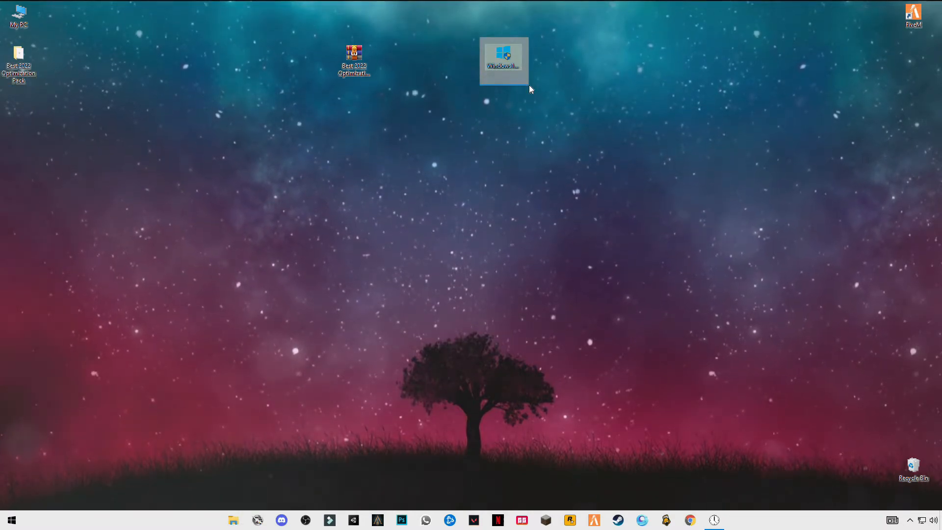
pyautogui.doubleClick(503, 58)
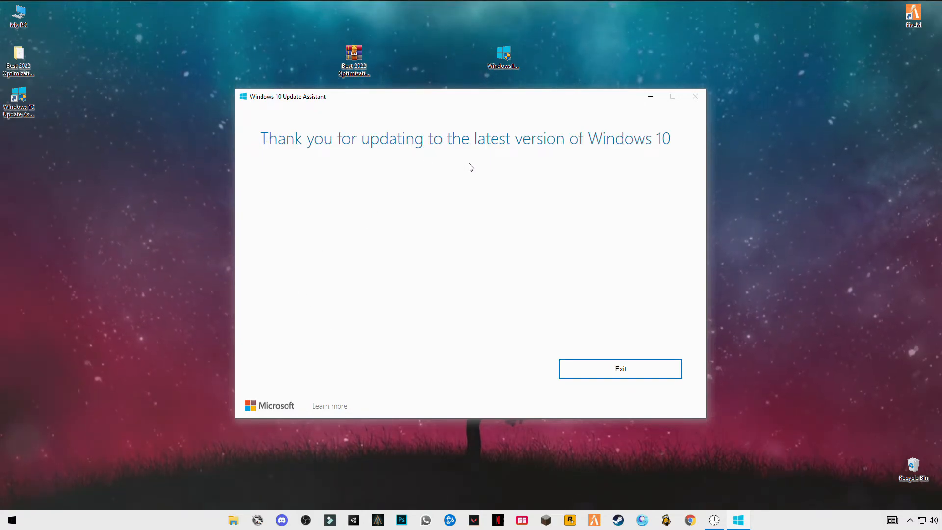
pyautogui.moveTo(690, 111)
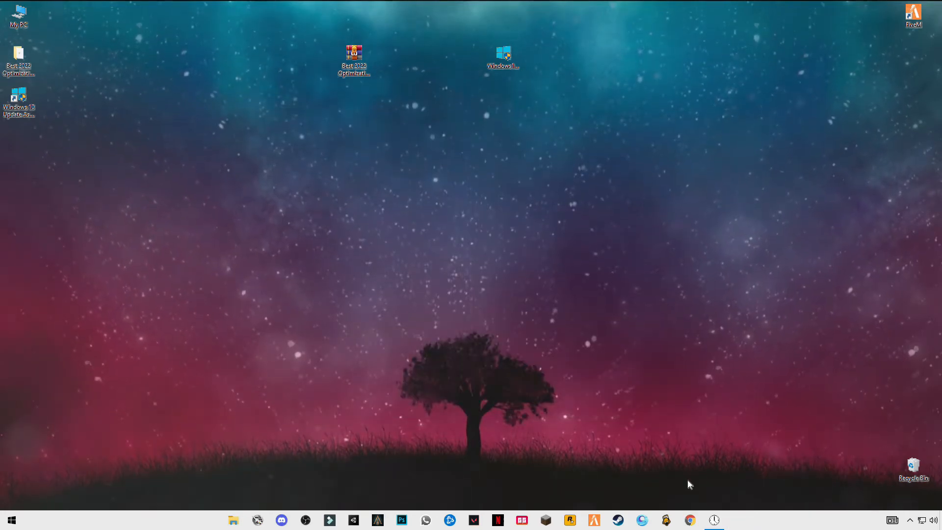
pyautogui.moveTo(413, 411)
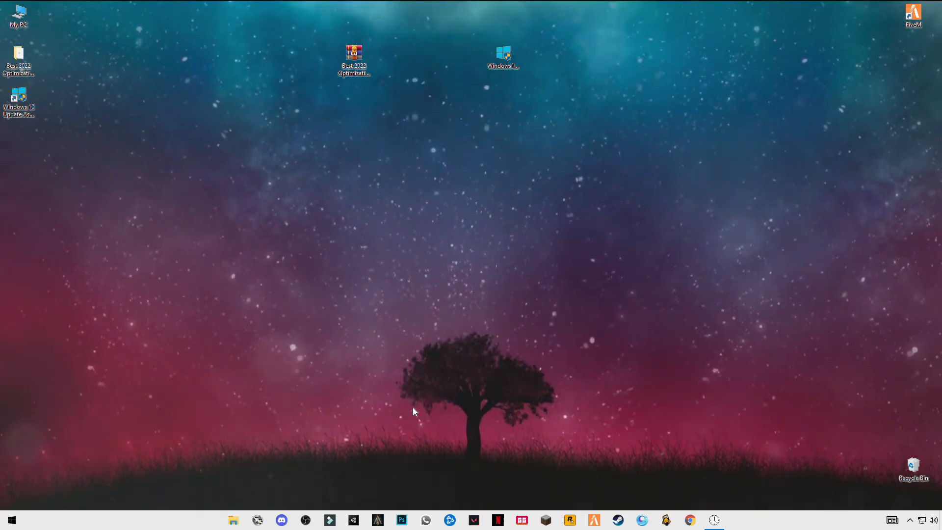
pyautogui.moveTo(708, 492)
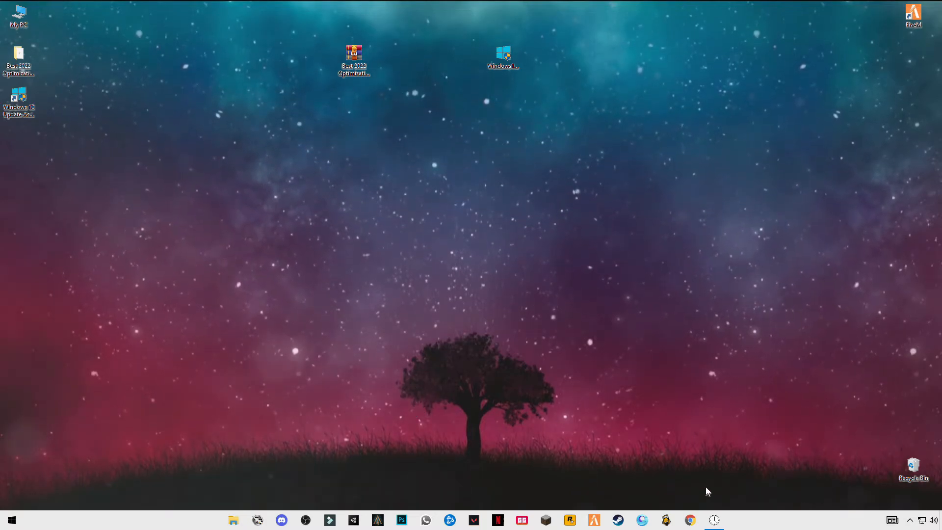
pyautogui.moveTo(582, 426)
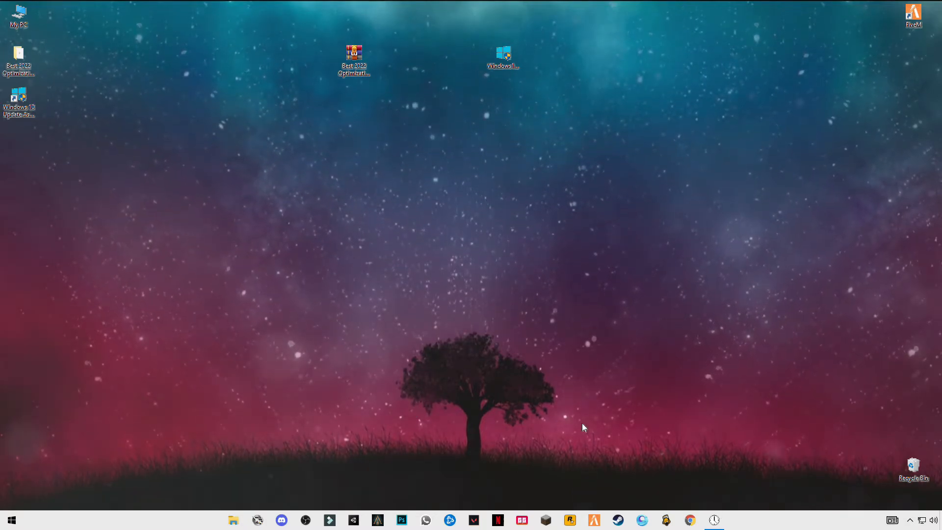
pyautogui.moveTo(705, 464)
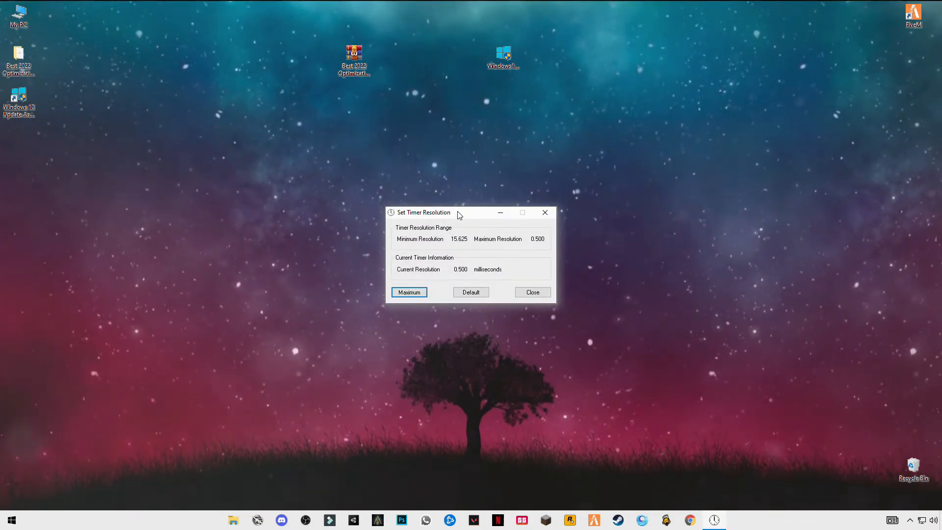
pyautogui.moveTo(426, 212); pyautogui.dragTo(481, 205)
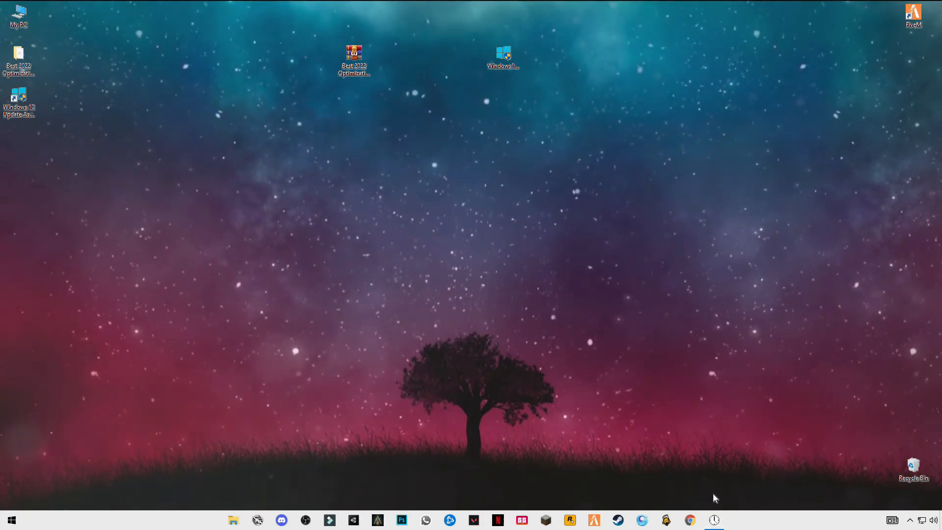
pyautogui.moveTo(507, 421)
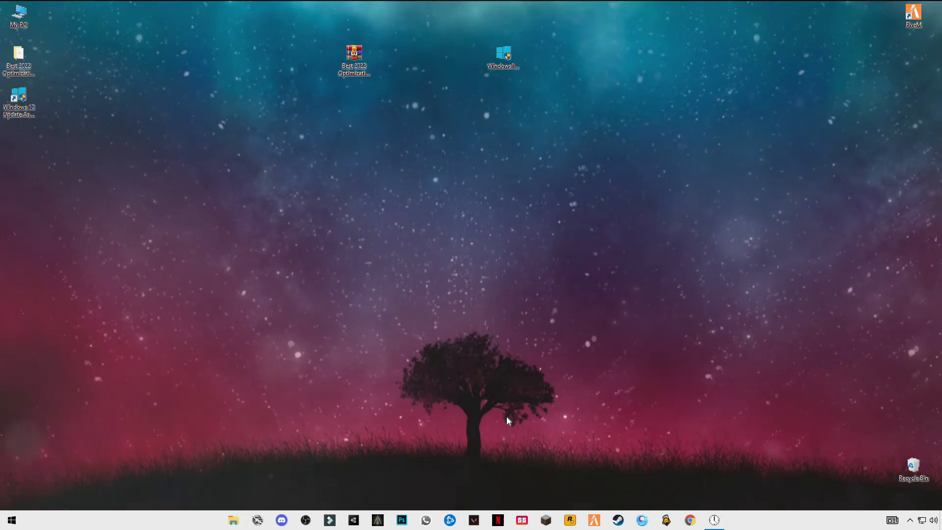